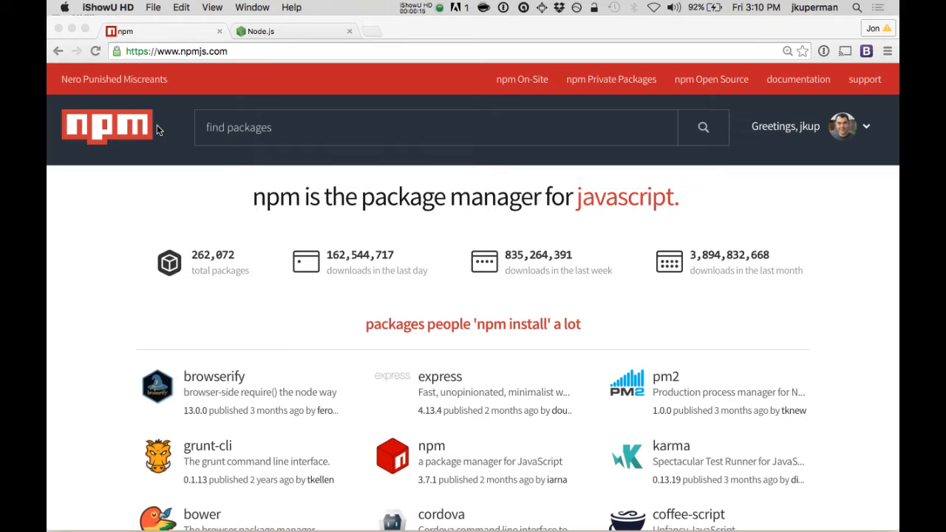
# Open npm's GitHub repository (npm/npm) in a new background tab, staying on npmjs.com.
pyautogui.scroll(-3)
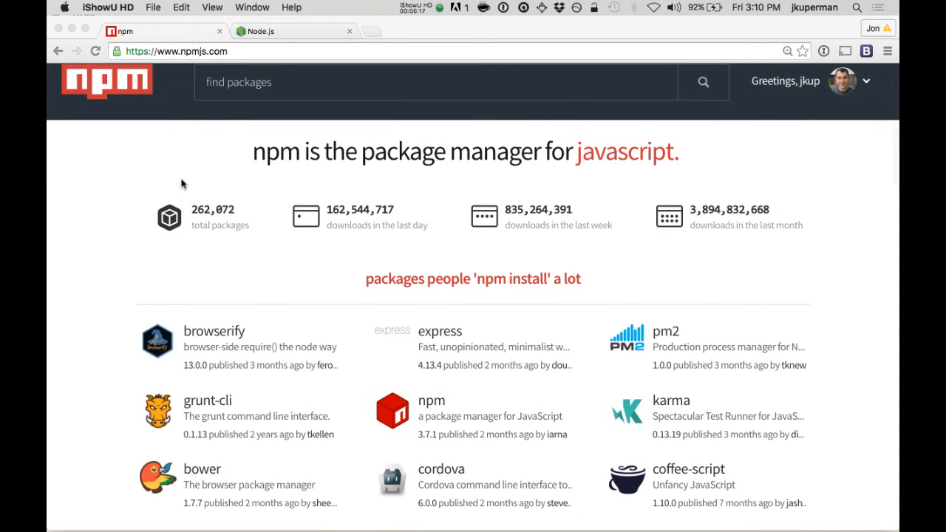
pyautogui.moveTo(772, 227)
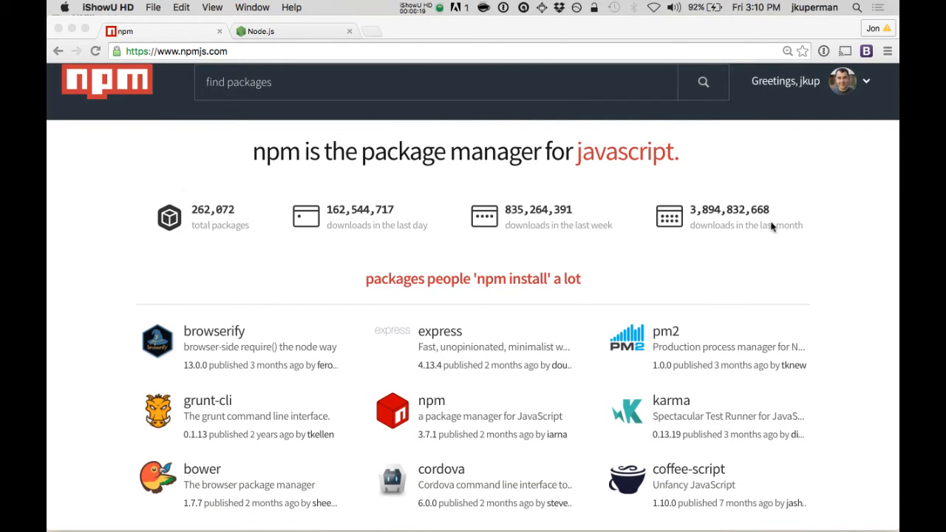
pyautogui.scroll(-3)
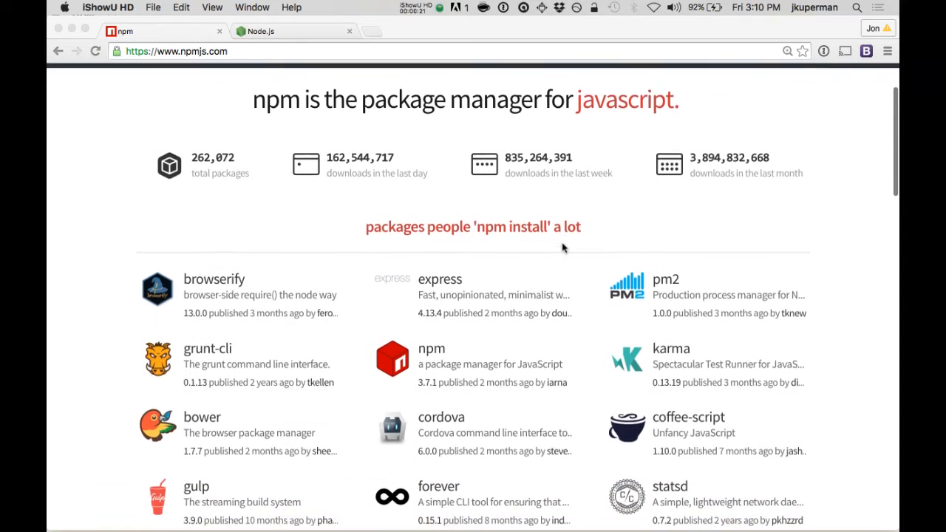
pyautogui.scroll(-3)
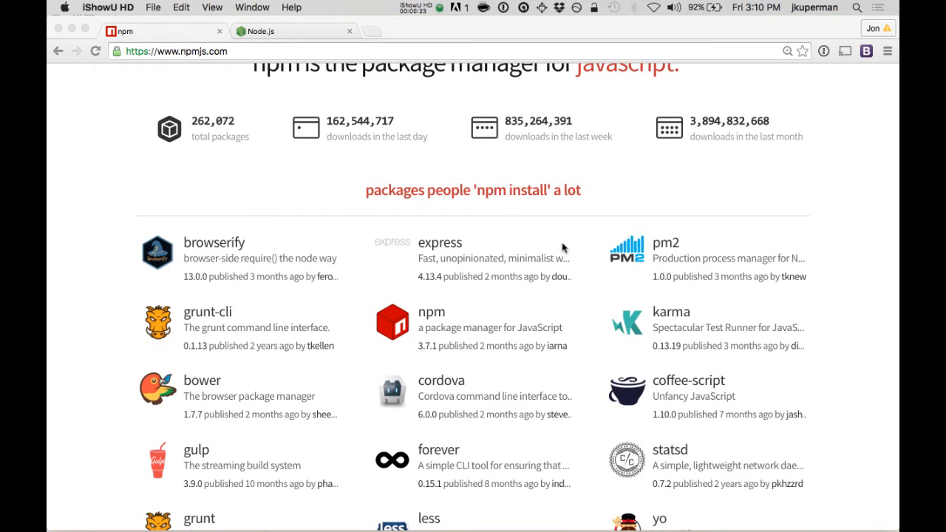
pyautogui.moveTo(523, 177)
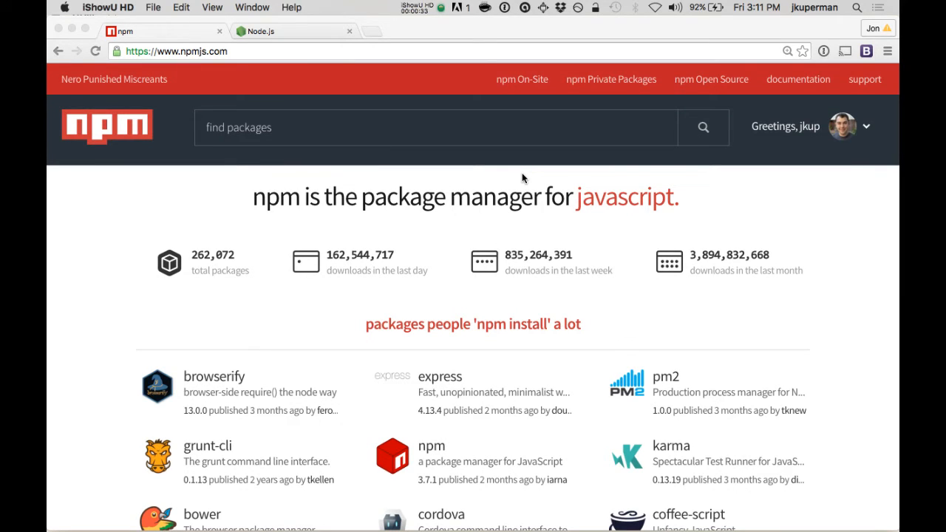
pyautogui.moveTo(183, 60)
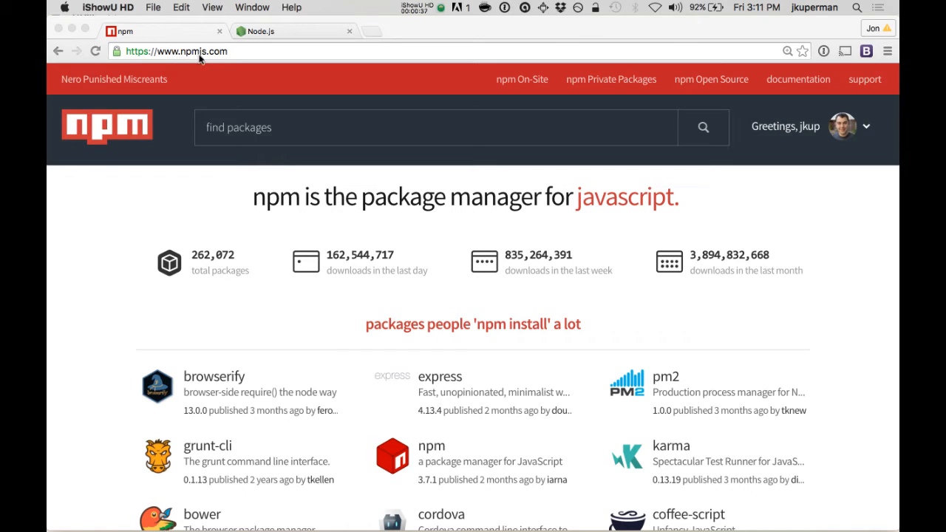
pyautogui.moveTo(433, 96)
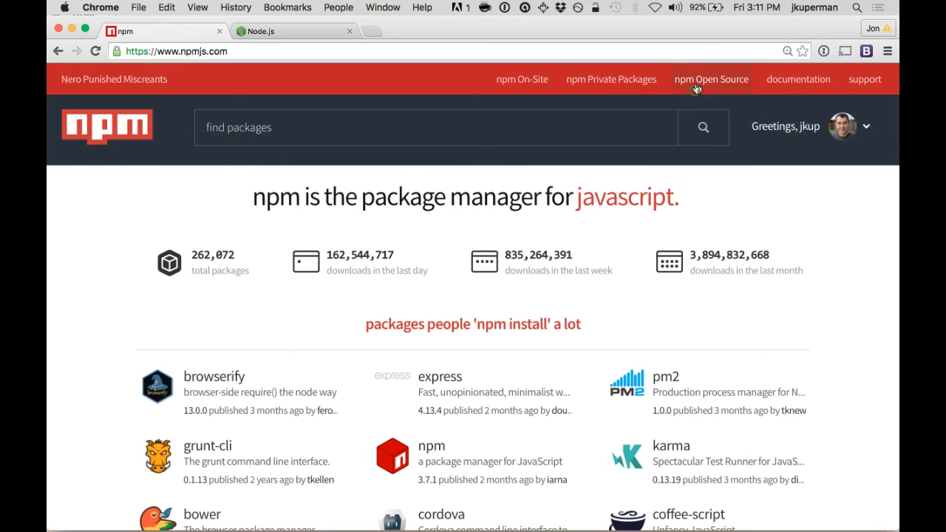
pyautogui.moveTo(711, 79)
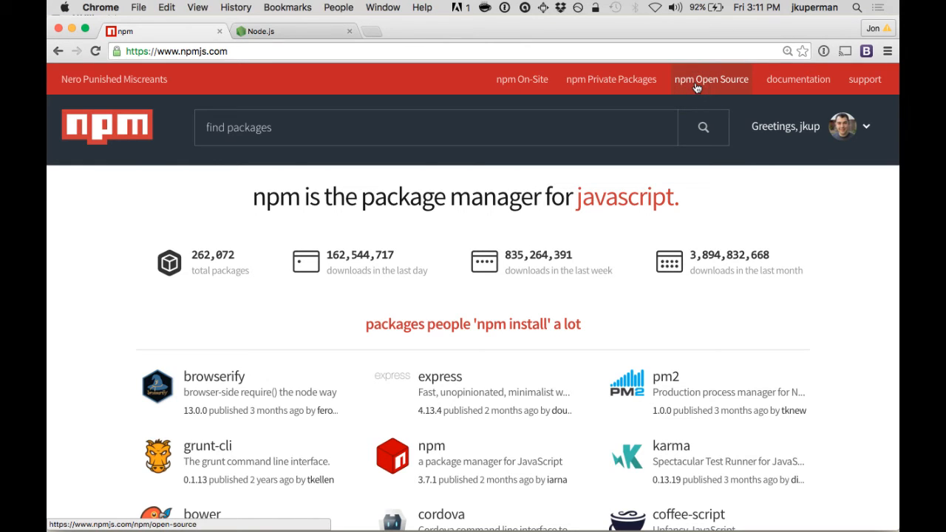
pyautogui.click(138, 8)
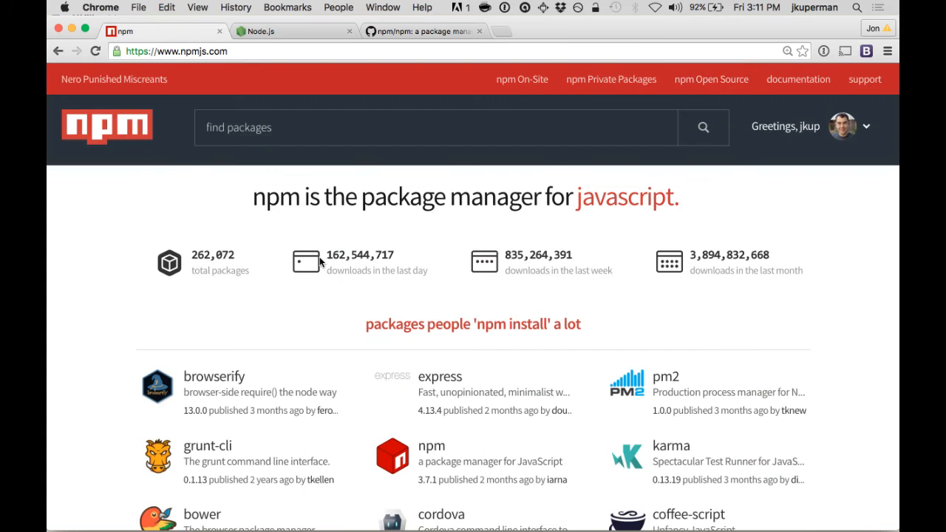
# Scroll past the 'packages people npm install a lot' grid to the getting started section.
pyautogui.scroll(-3)
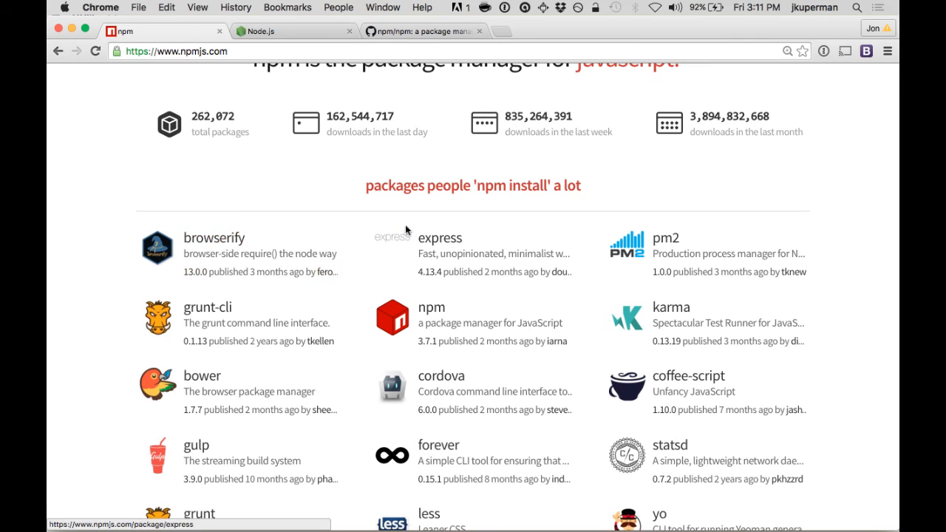
pyautogui.scroll(-3)
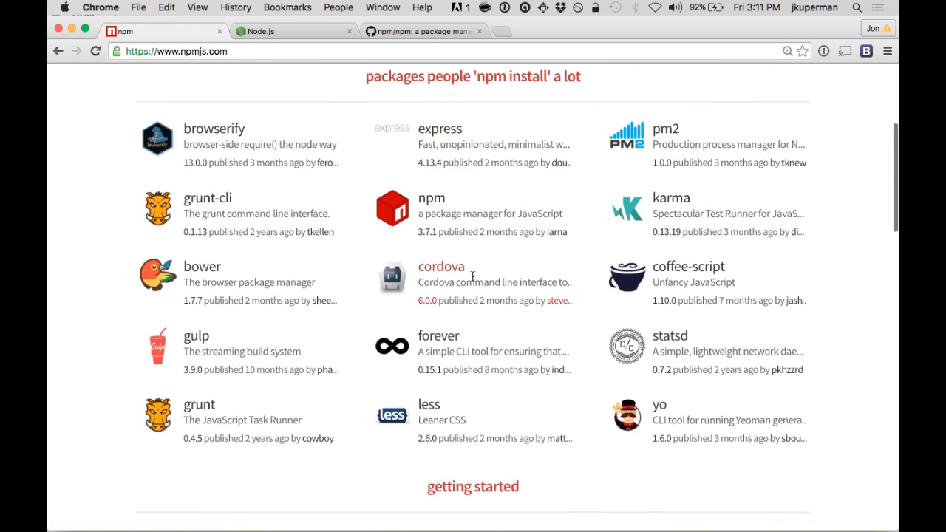
pyautogui.scroll(-3)
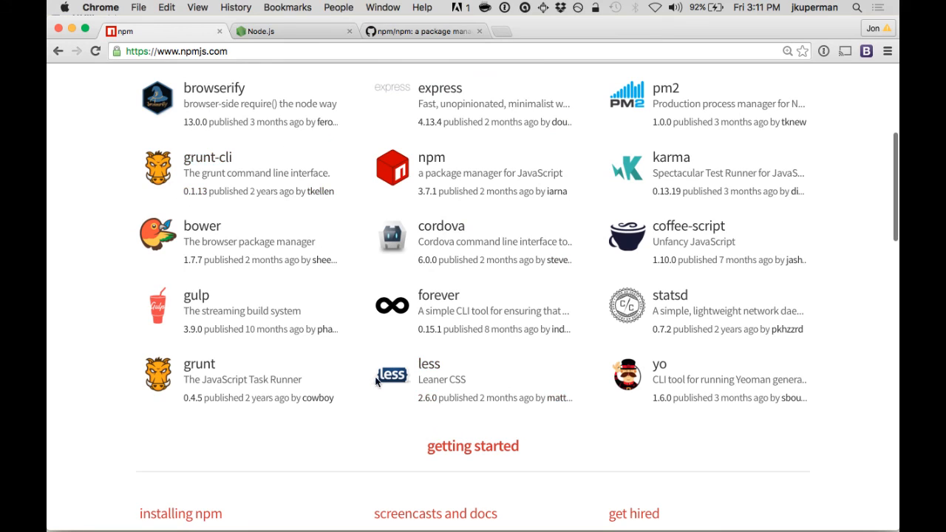